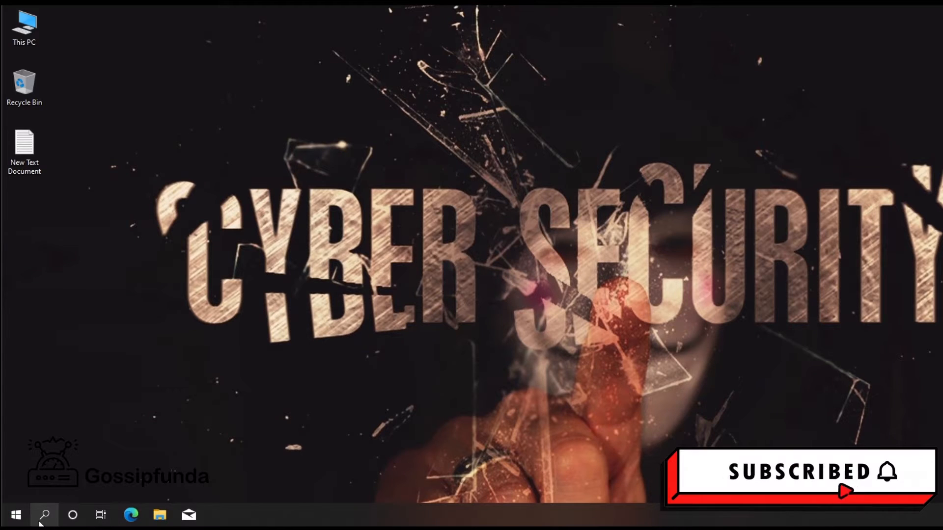
# Search the Start menu for 'cmd' to bring up Command Prompt as the best match
pyautogui.click(44, 516)
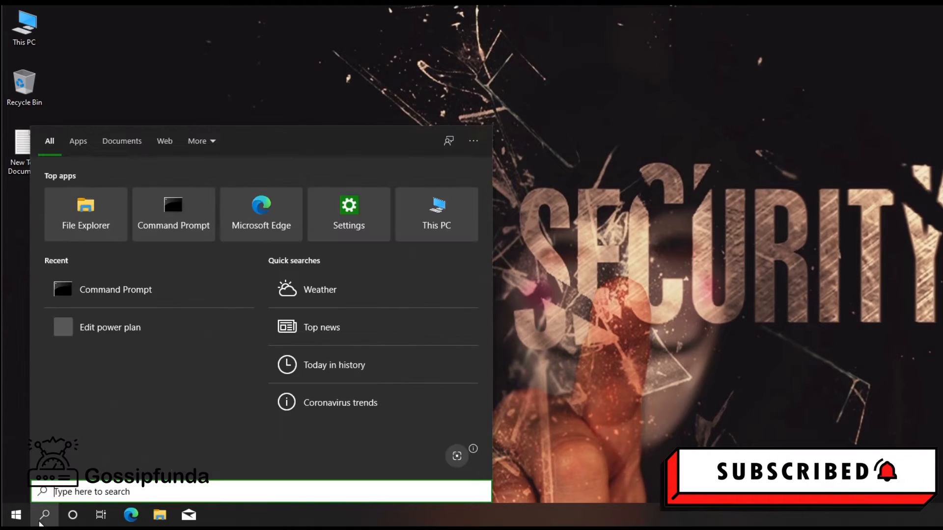
pyautogui.write('cmd')
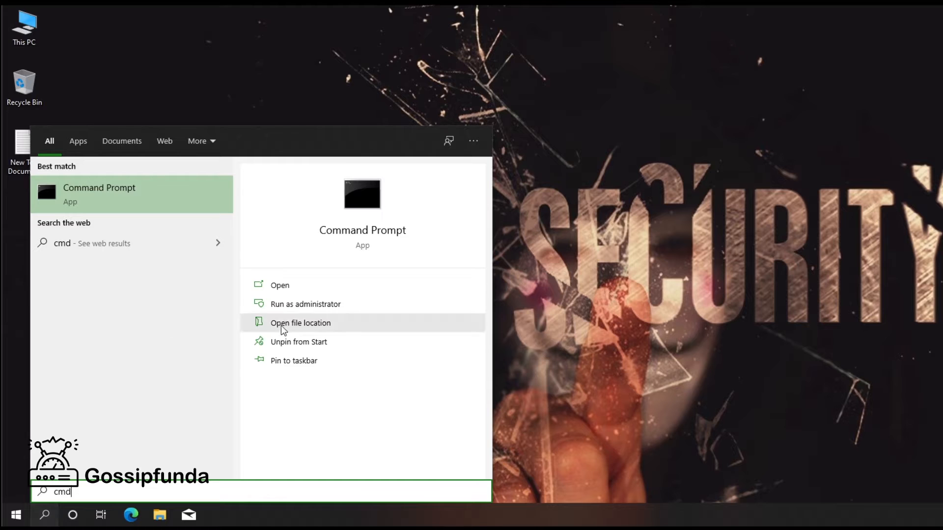
pyautogui.moveTo(322, 303)
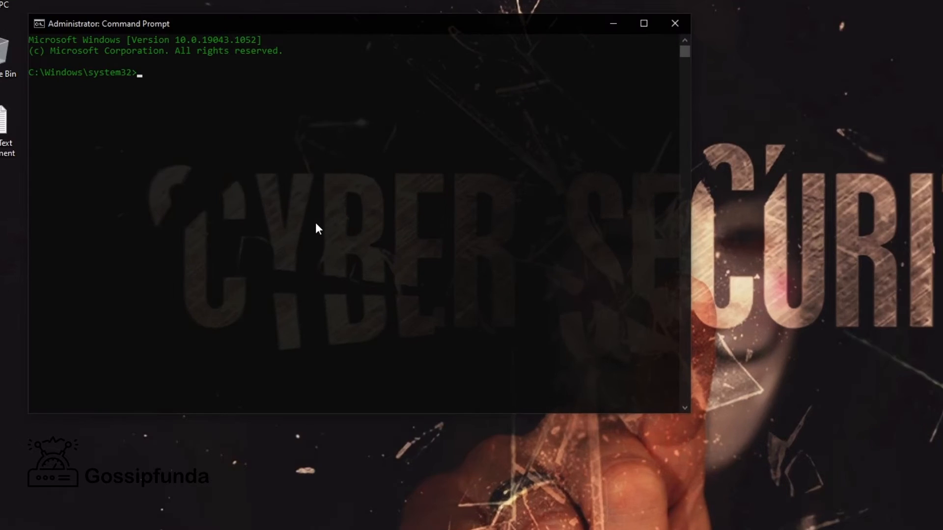
# Maximize the administrator Command Prompt and run 'net user' to list all local accounts
pyautogui.click(643, 24)
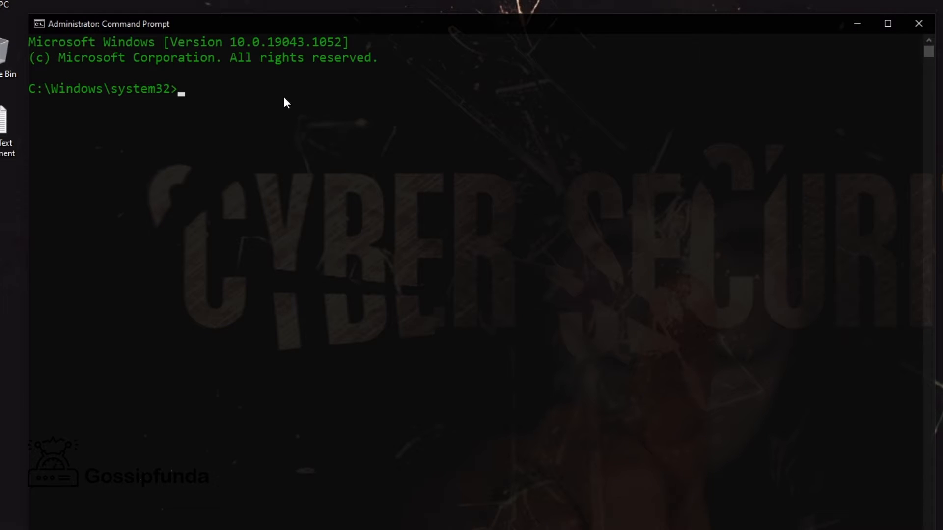
pyautogui.write('net use')
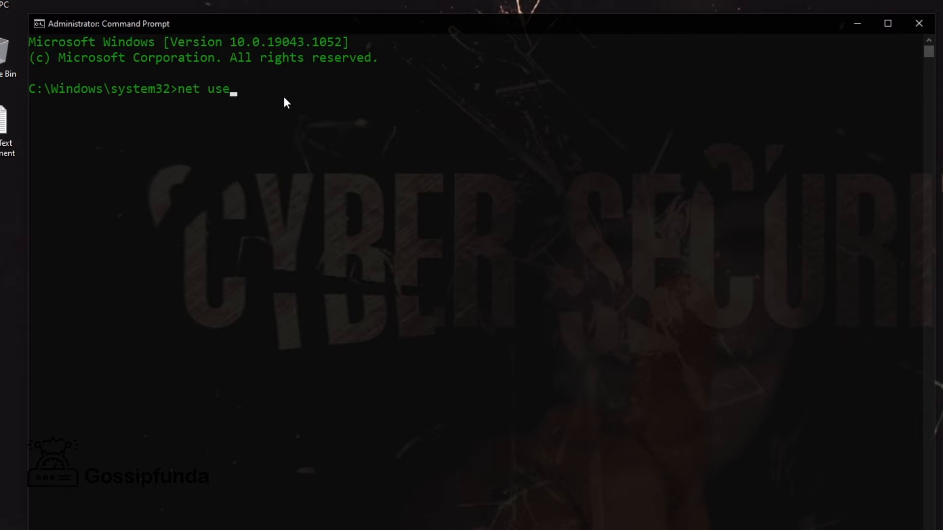
pyautogui.press('Return')
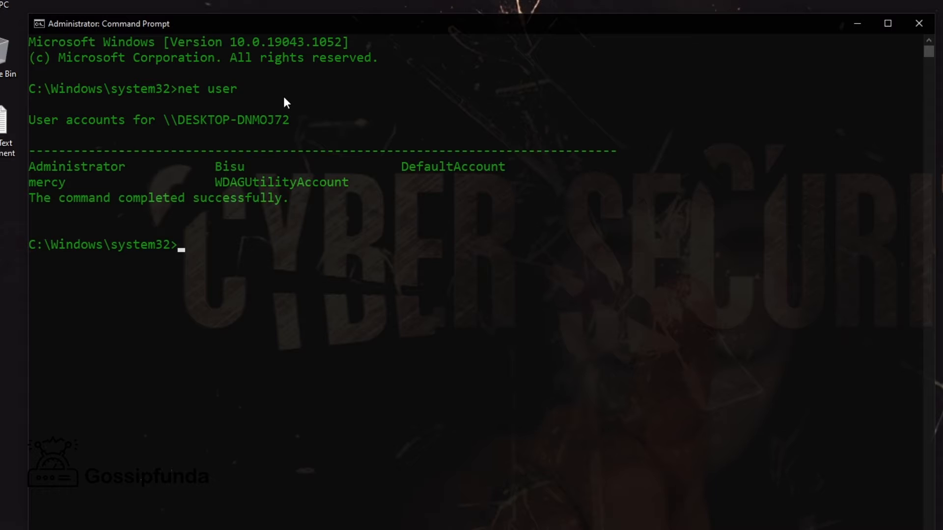
pyautogui.moveTo(51, 187)
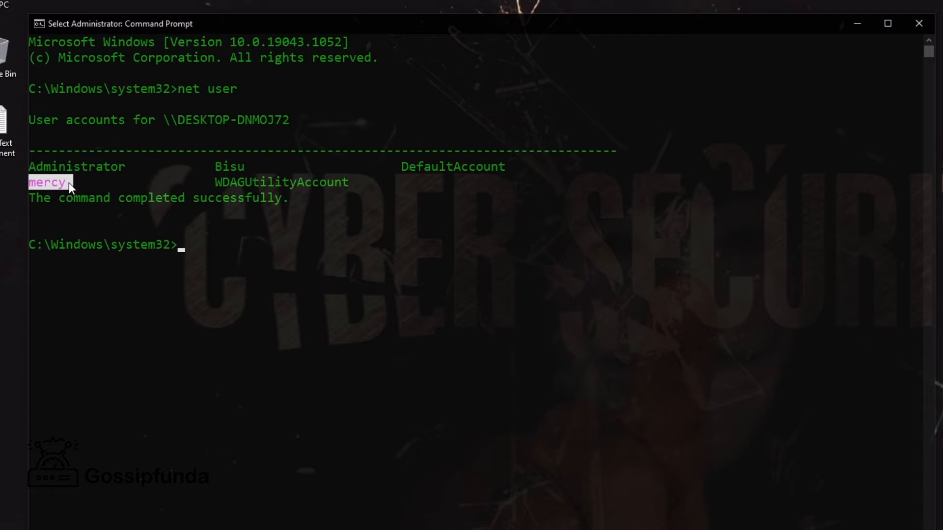
pyautogui.moveTo(152, 259)
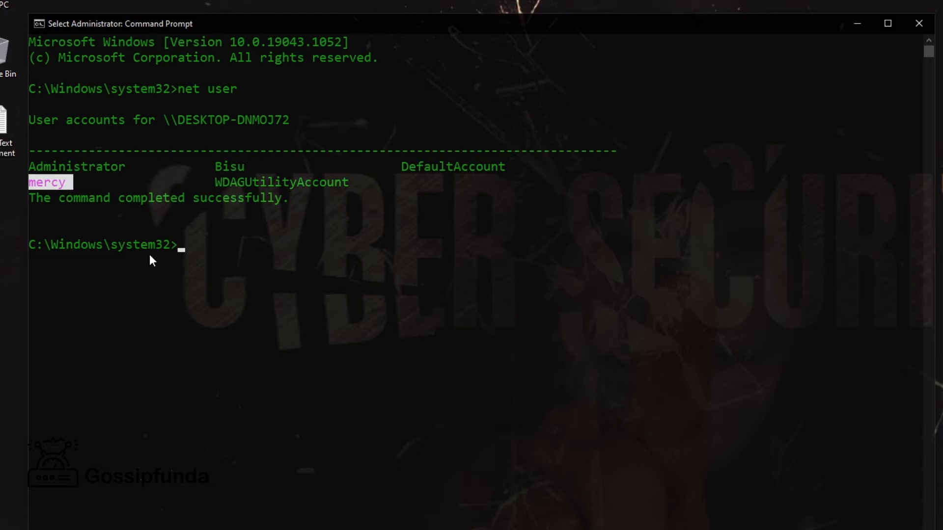
pyautogui.moveTo(167, 257)
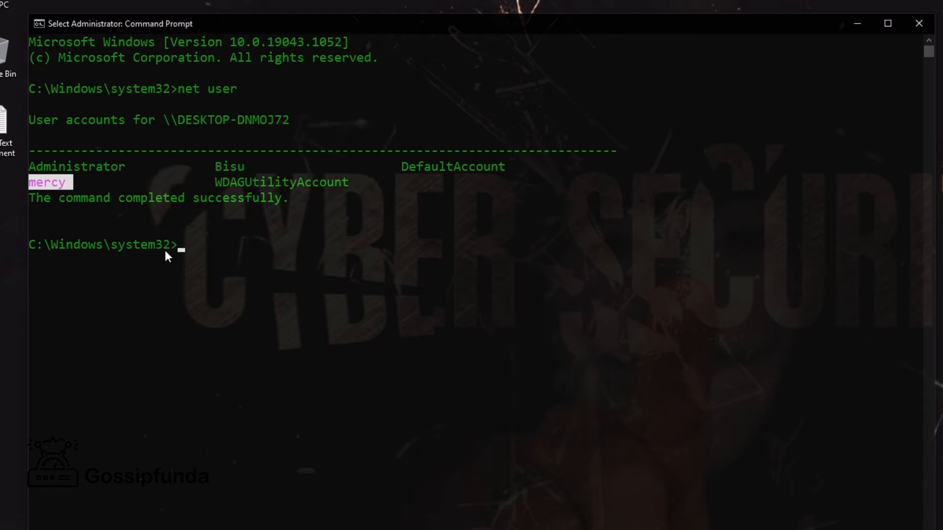
# Run 'net user mercy *' and enter a new password for the mercy account, confirmed successful
pyautogui.write('net user')
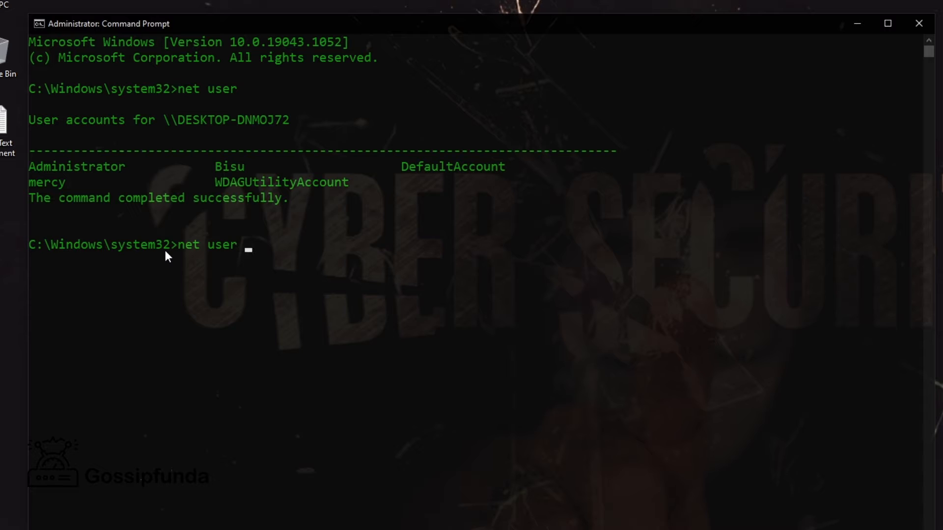
pyautogui.write('mer')
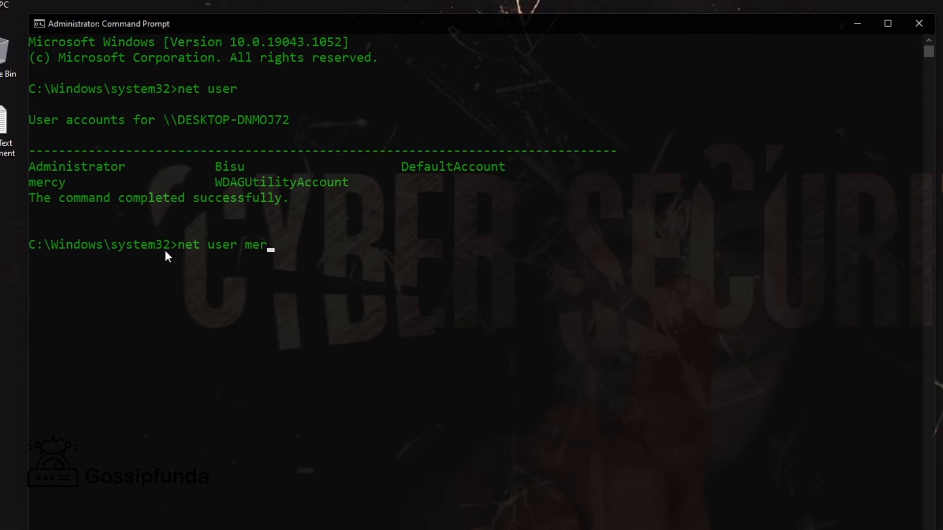
pyautogui.write('cy')
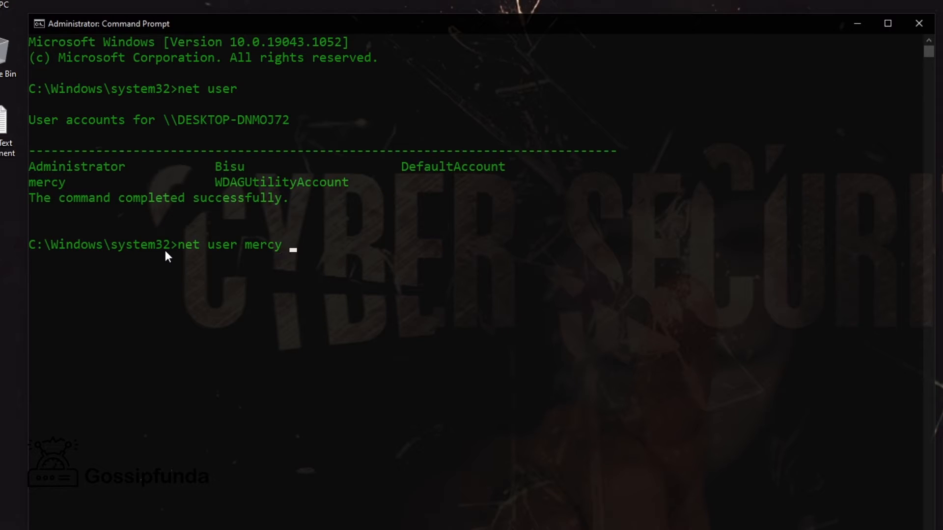
pyautogui.press('Return')
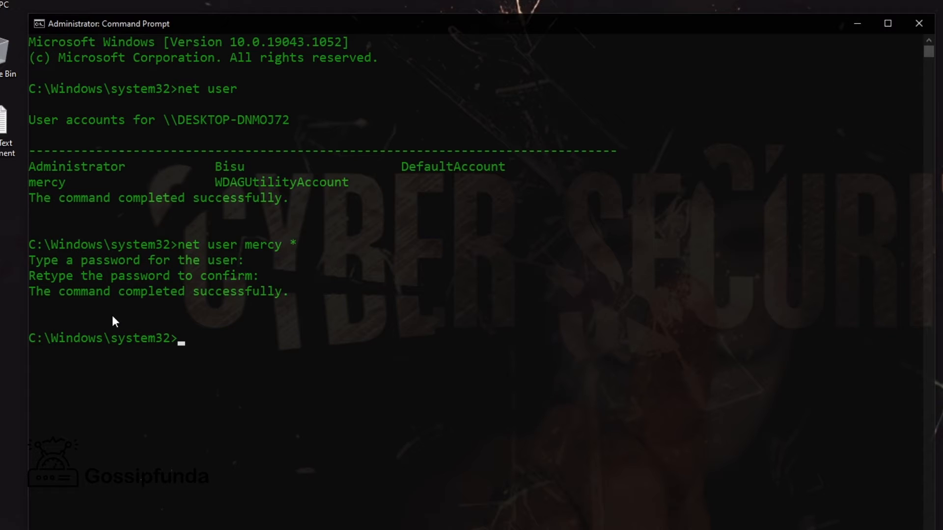
pyautogui.doubleClick(47, 182)
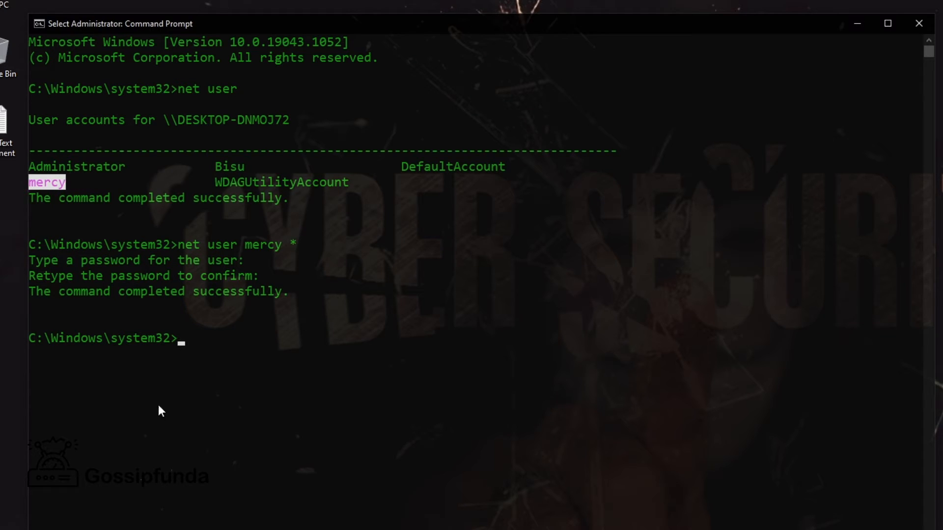
pyautogui.moveTo(223, 335)
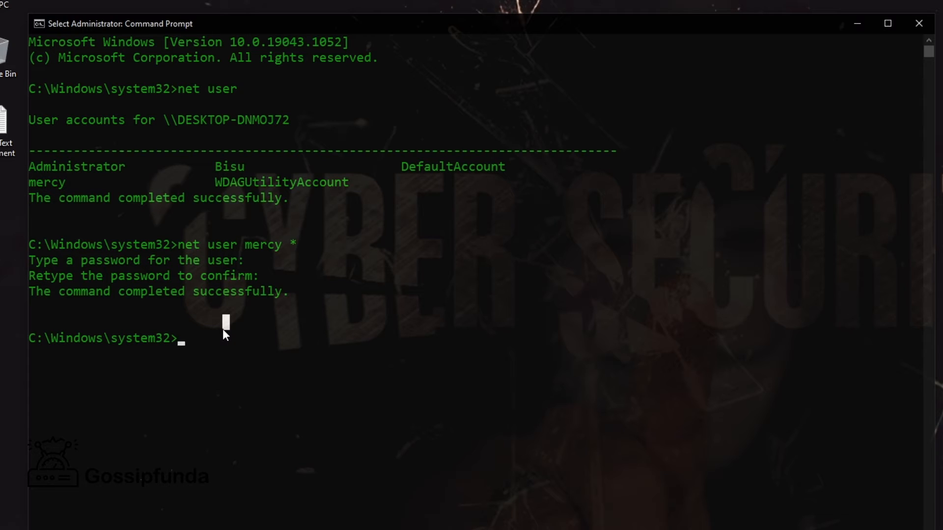
pyautogui.write('wmic')
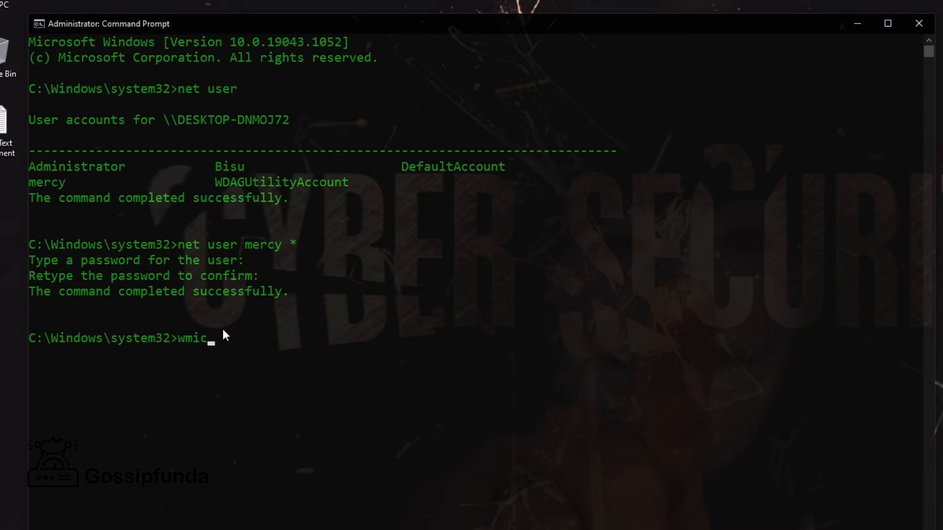
# Run wmic useraccount where name='mercy' rename mercuri, reported as executed successfully
pyautogui.write('userna')
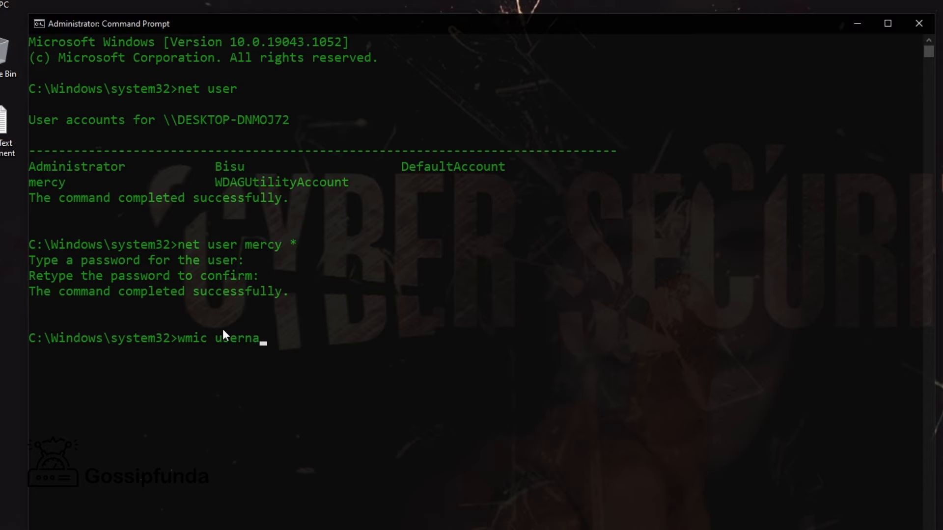
pyautogui.press('Backspace')
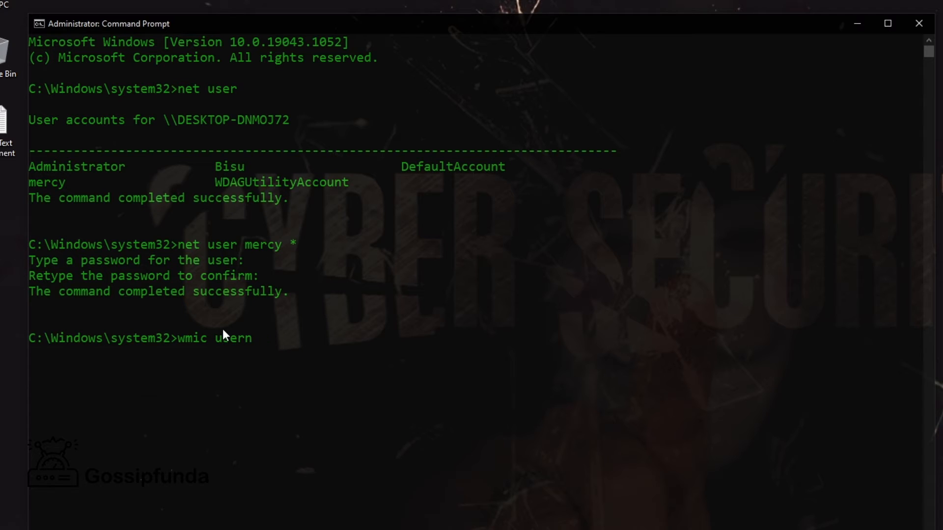
pyautogui.write('a')
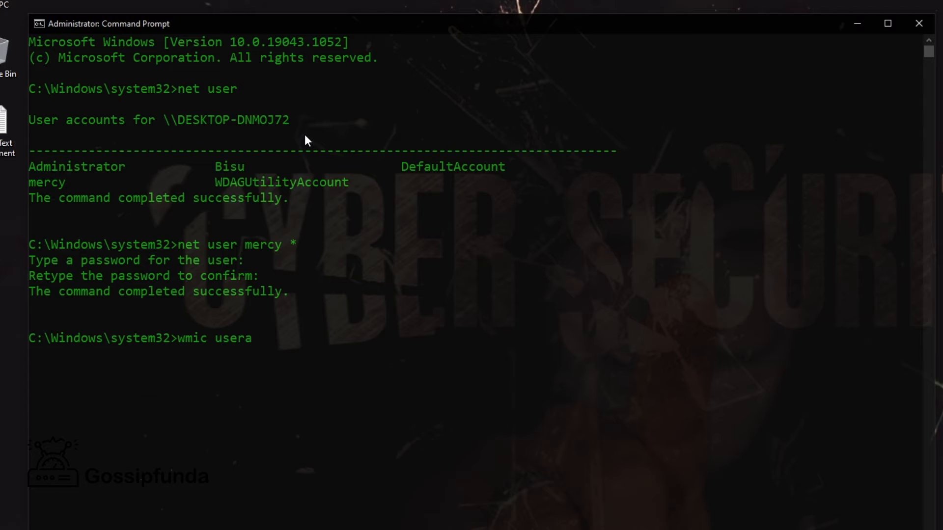
pyautogui.write('ccount')
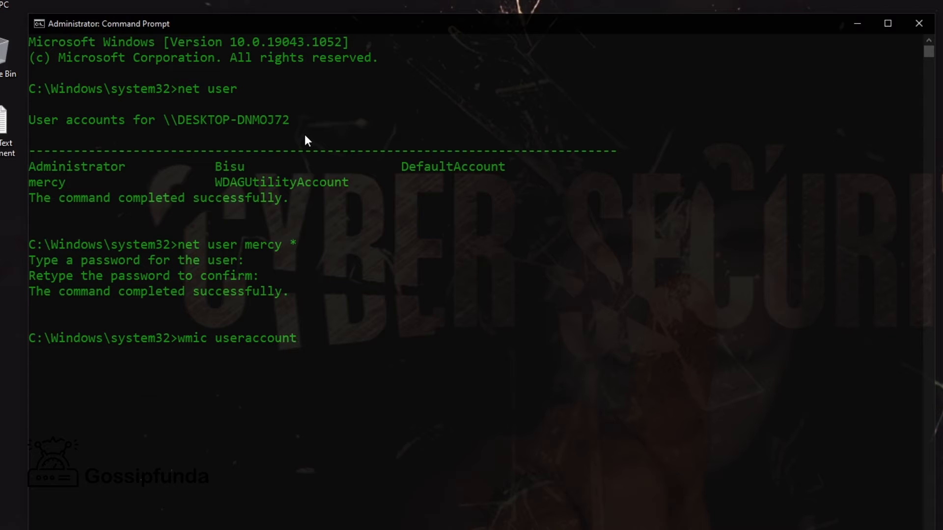
pyautogui.write('ehre')
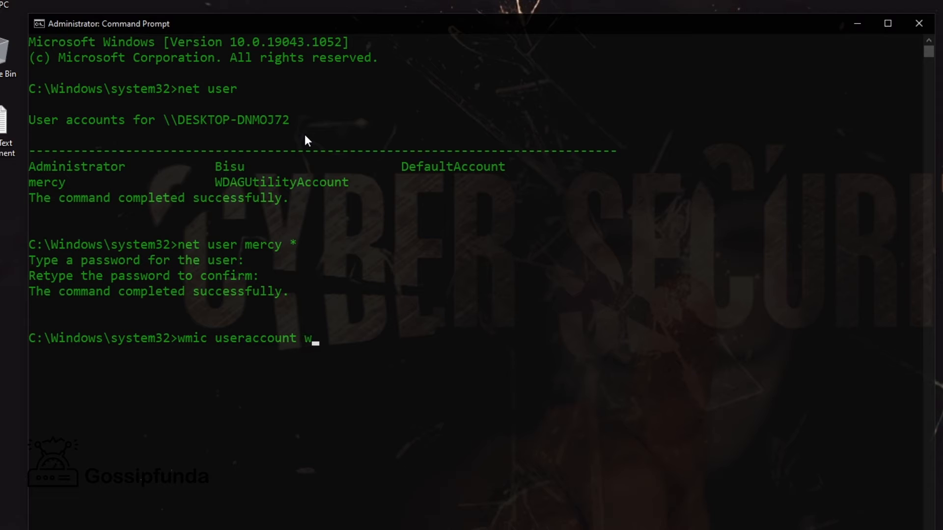
pyautogui.write('here')
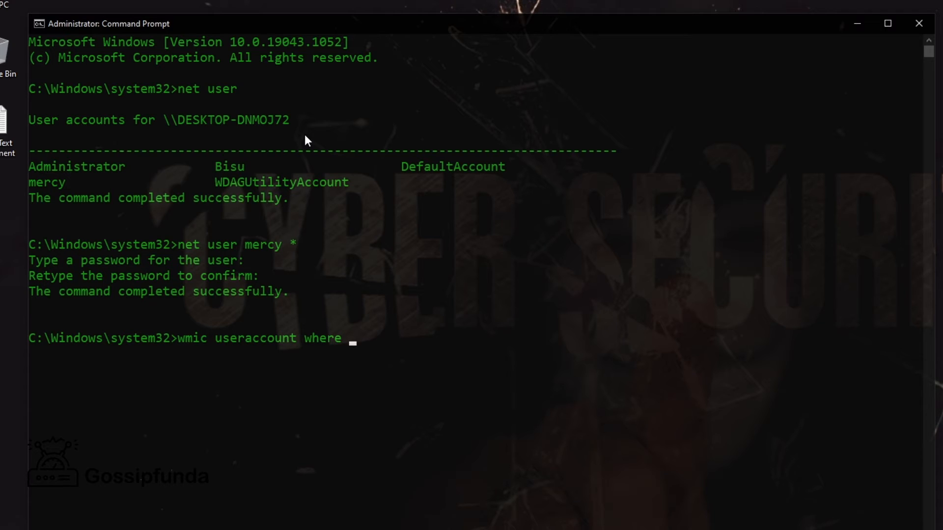
pyautogui.write("name='")
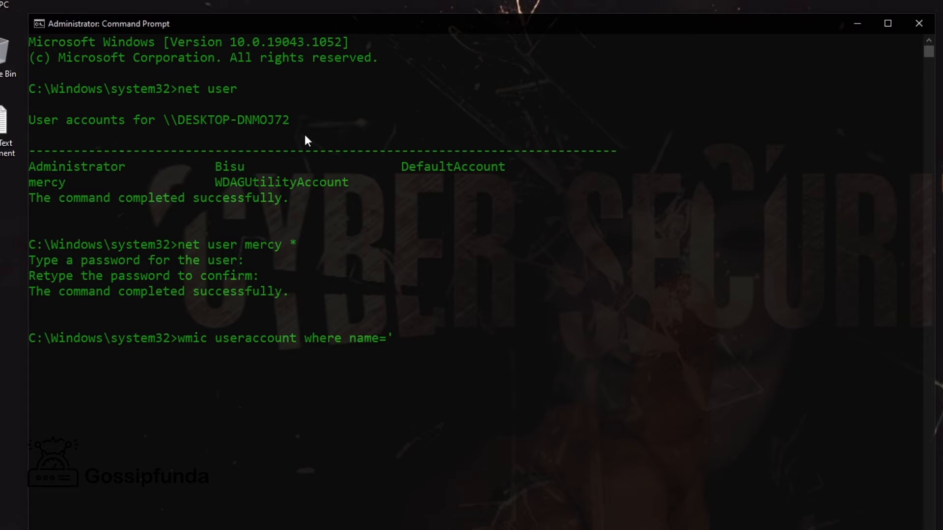
pyautogui.write('mer')
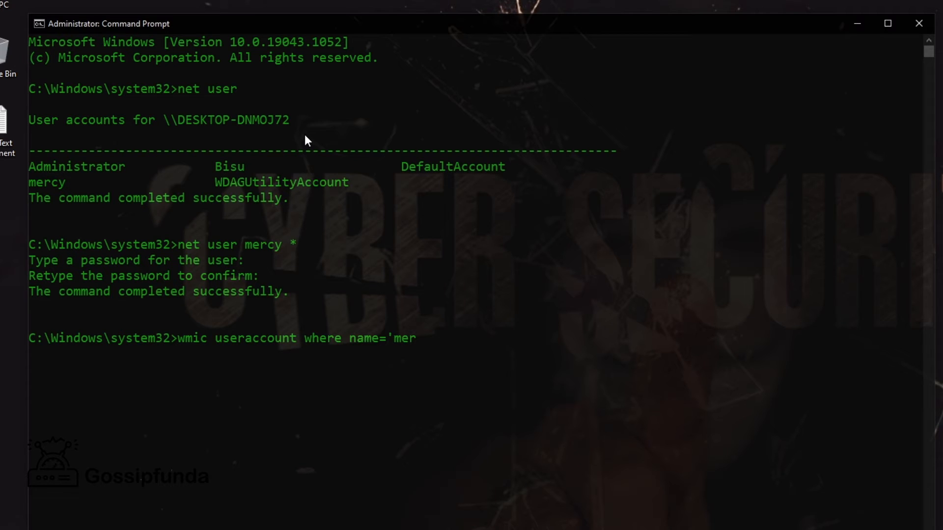
pyautogui.write('cy')
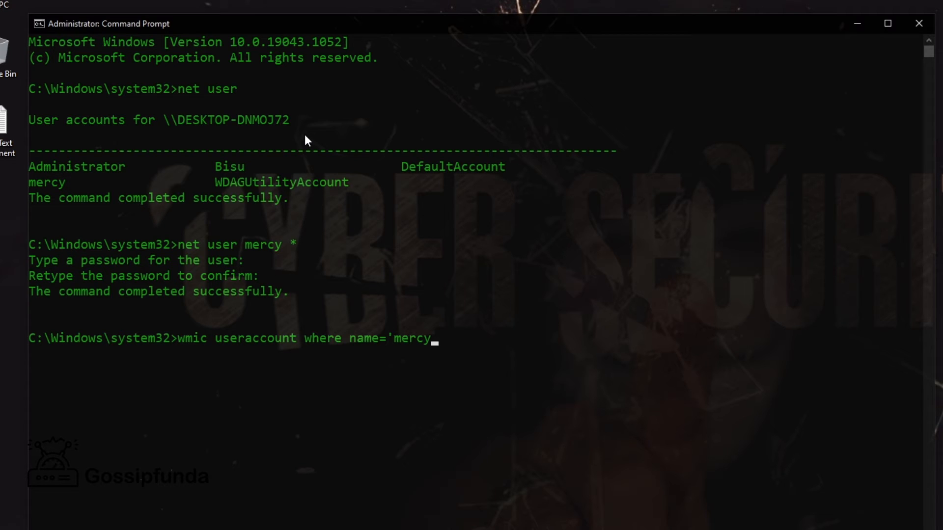
pyautogui.write("'")
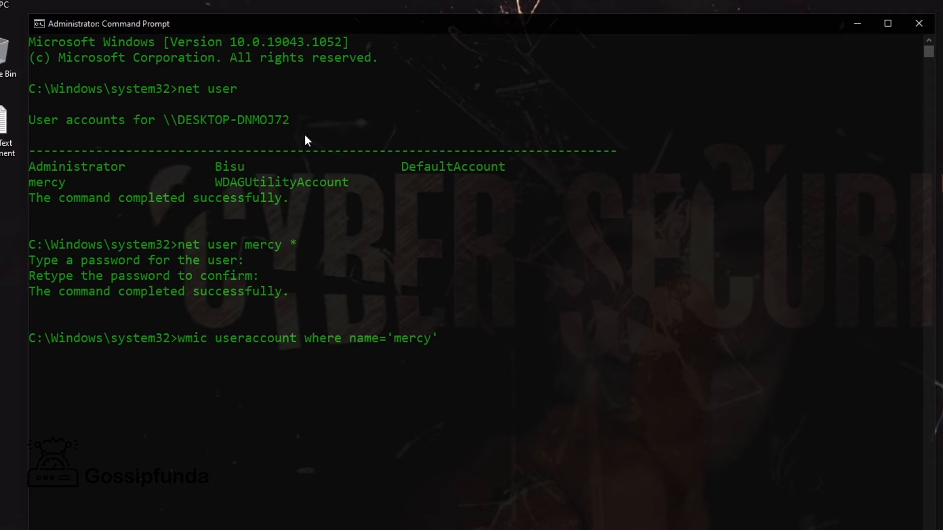
pyautogui.write('rena')
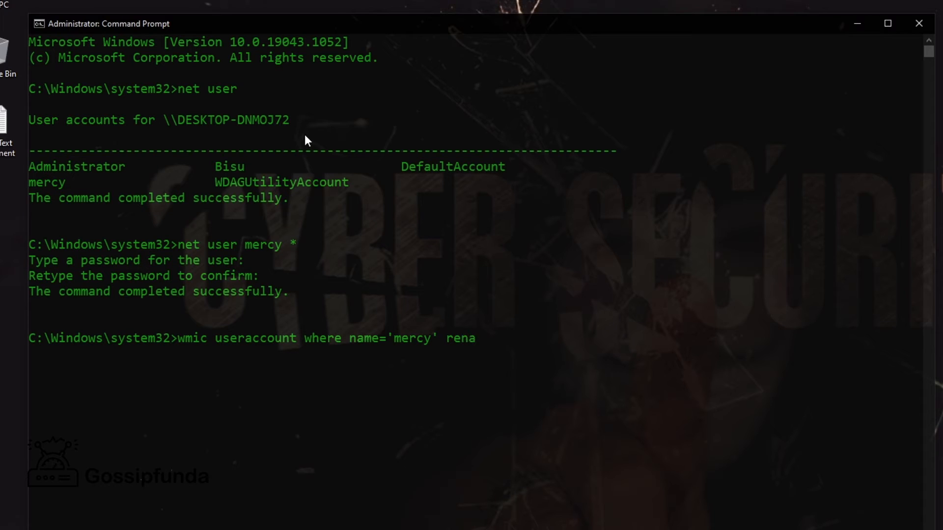
pyautogui.write('me')
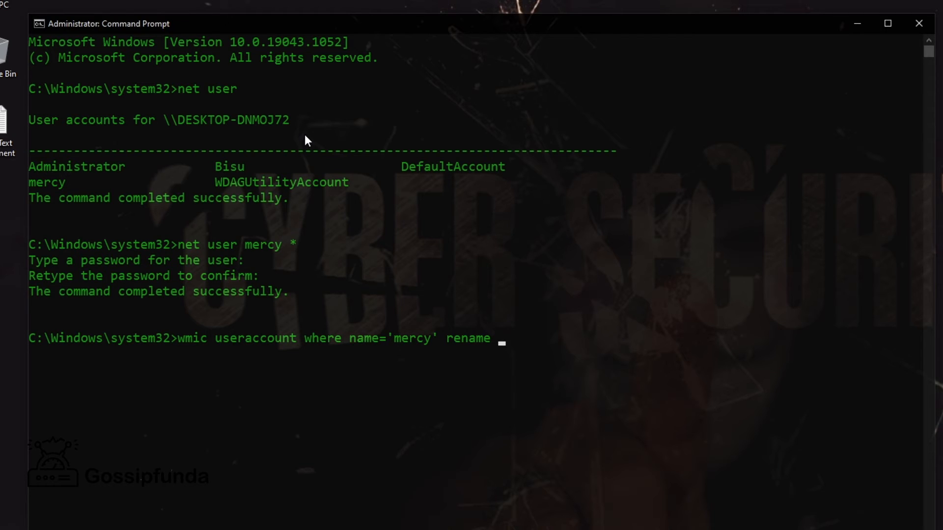
pyautogui.write('mercu')
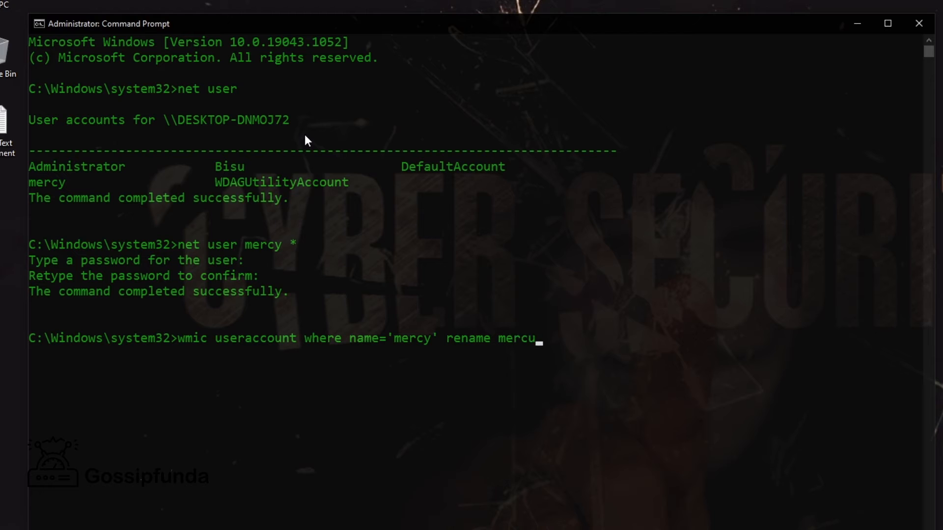
pyautogui.press('Return')
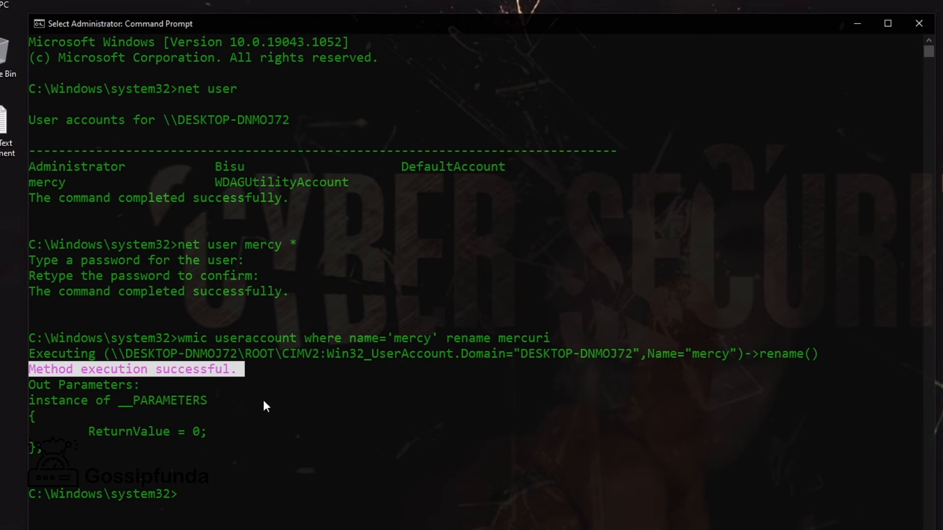
pyautogui.scroll(-3)
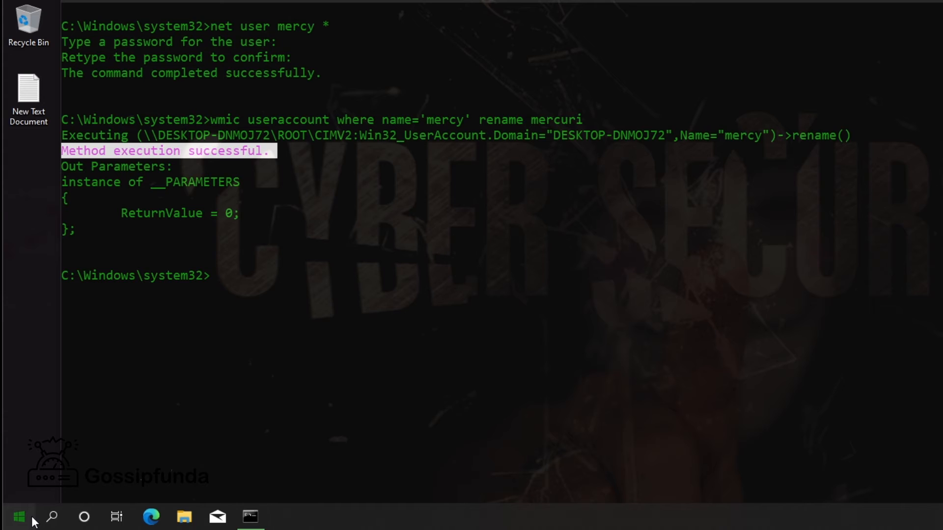
# Check the Start menu account list shows mercuri, then lock the computer
pyautogui.click(12, 516)
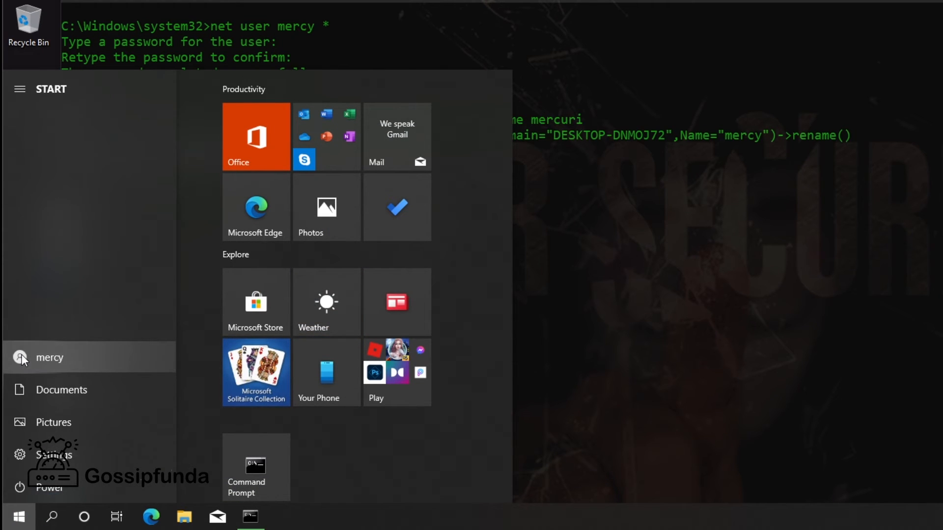
pyautogui.click(20, 358)
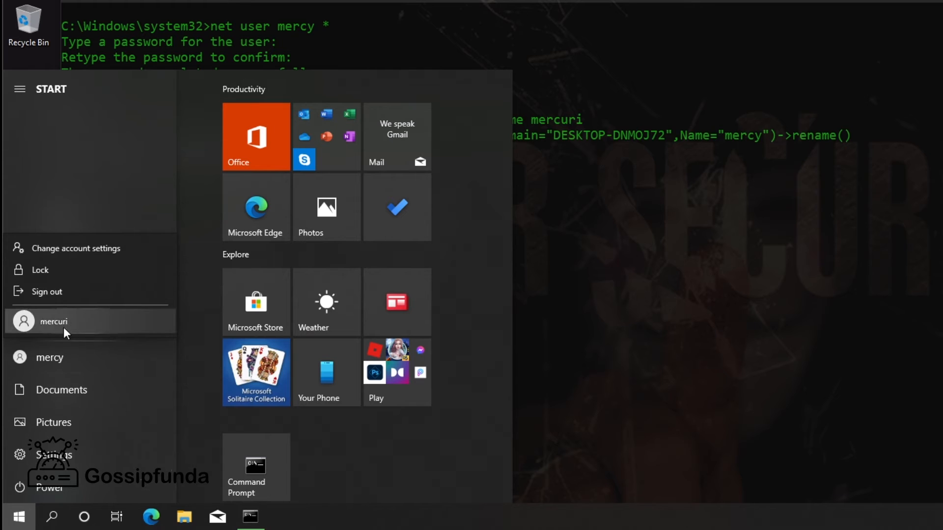
pyautogui.moveTo(54, 274)
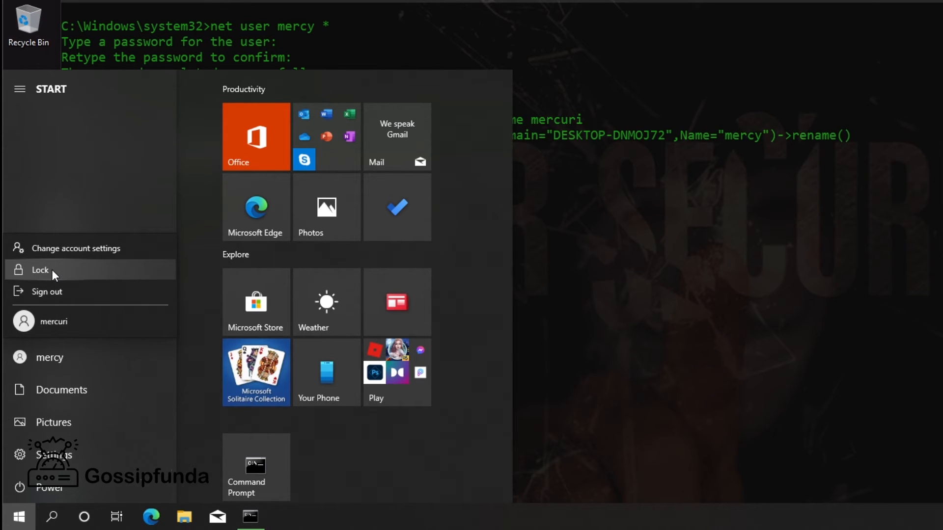
pyautogui.click(40, 269)
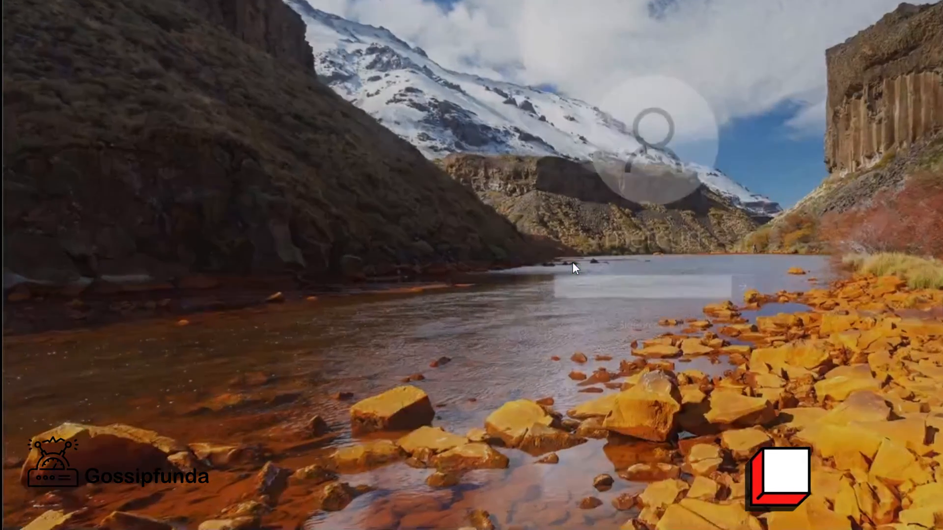
# Dismiss the lock screen to reveal the sign-in panel for the mercuri account
pyautogui.click(572, 267)
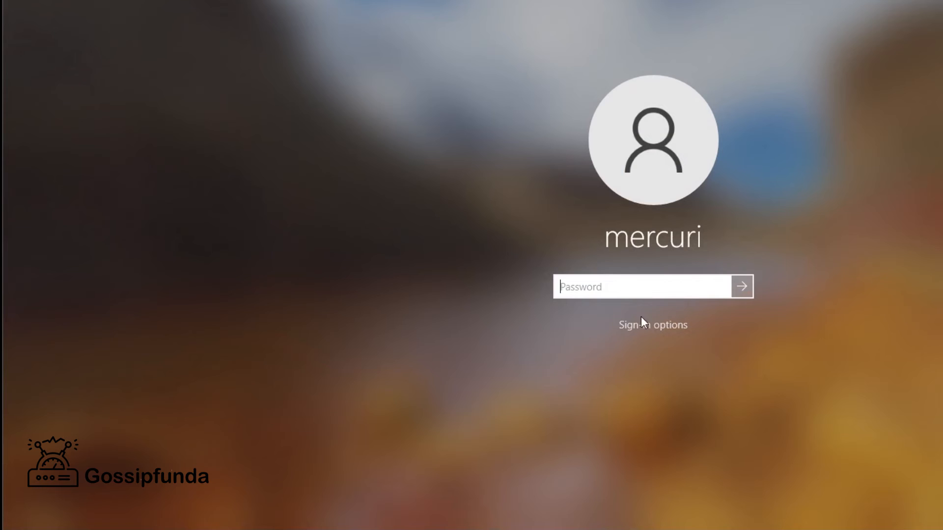
pyautogui.click(741, 286)
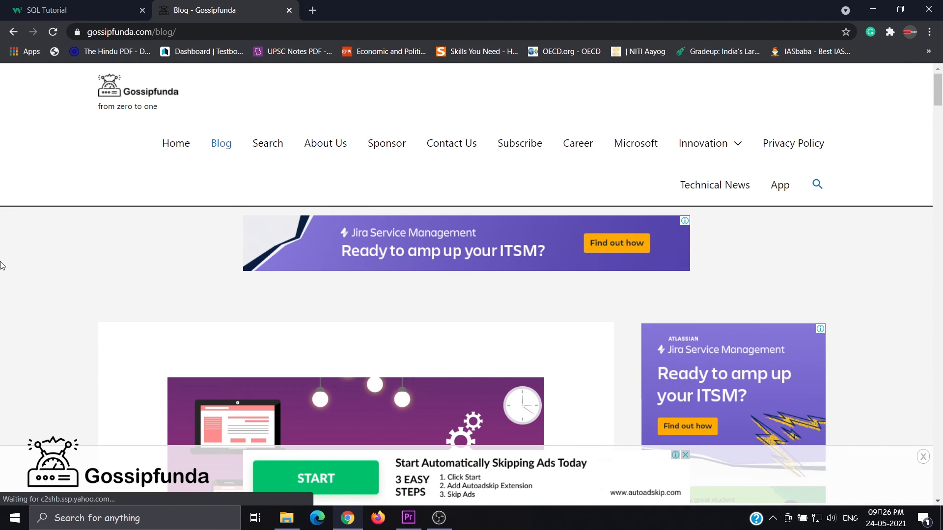
pyautogui.moveTo(76, 204)
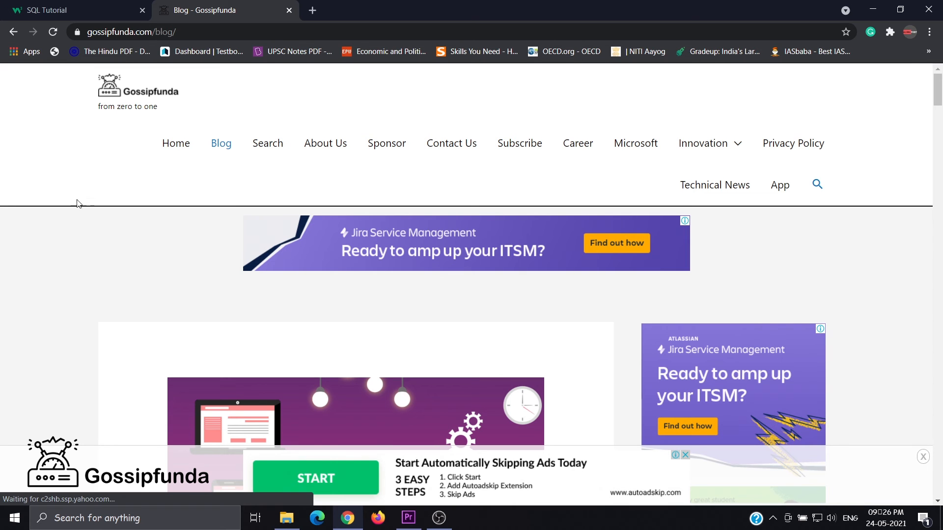
# Scroll the Gossipfunda blog down to the 'Web Hosting – Bluehost' post
pyautogui.scroll(-3)
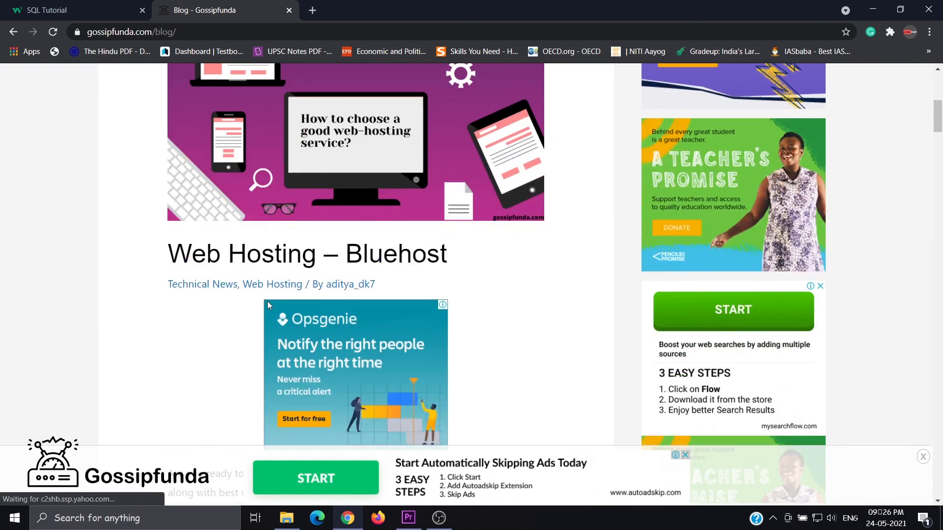